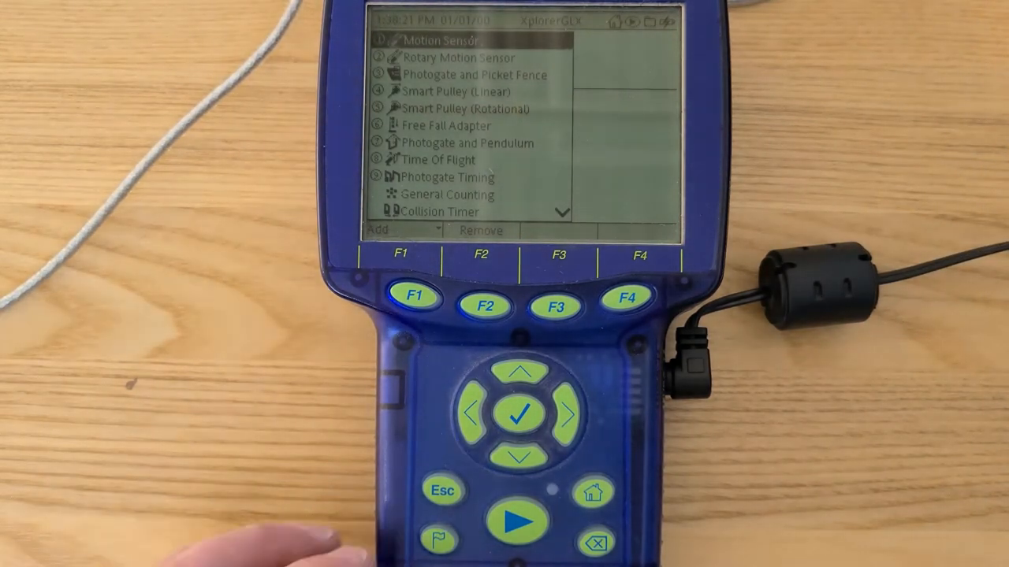
Step: Add the Collision Timer sensor and accept its settings with a 0.0250 m flag length
click(520, 458)
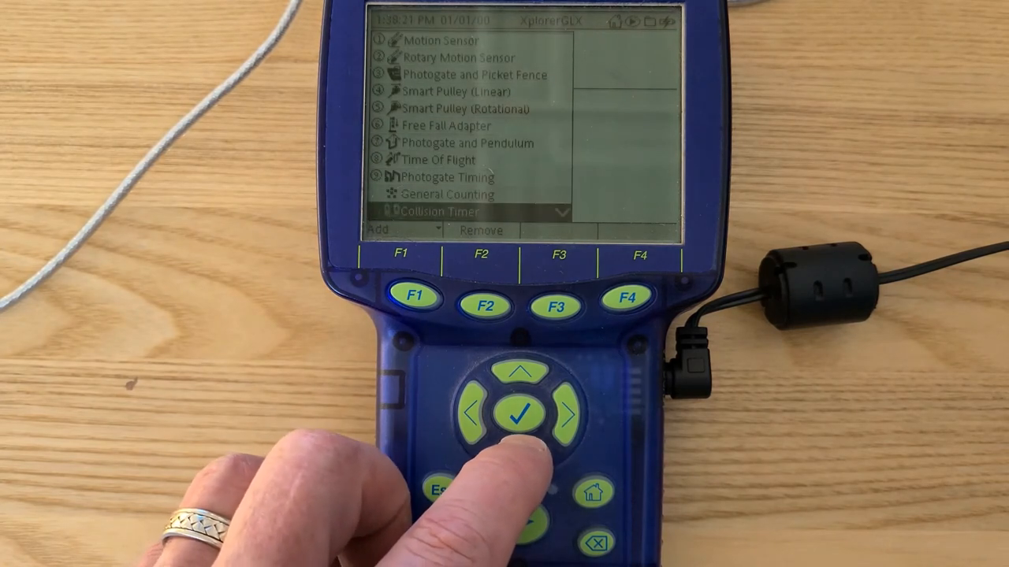
click(520, 412)
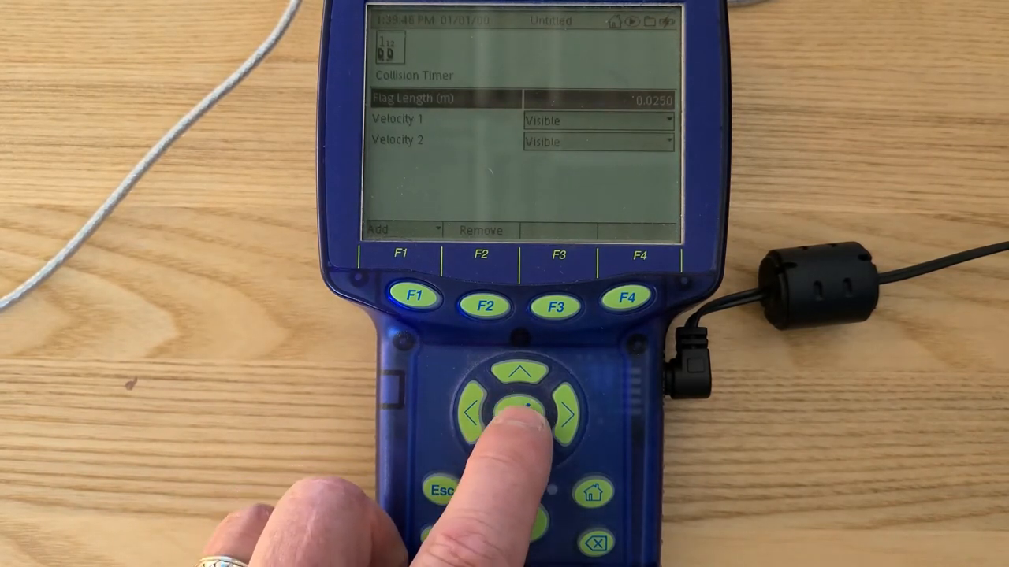
click(520, 410)
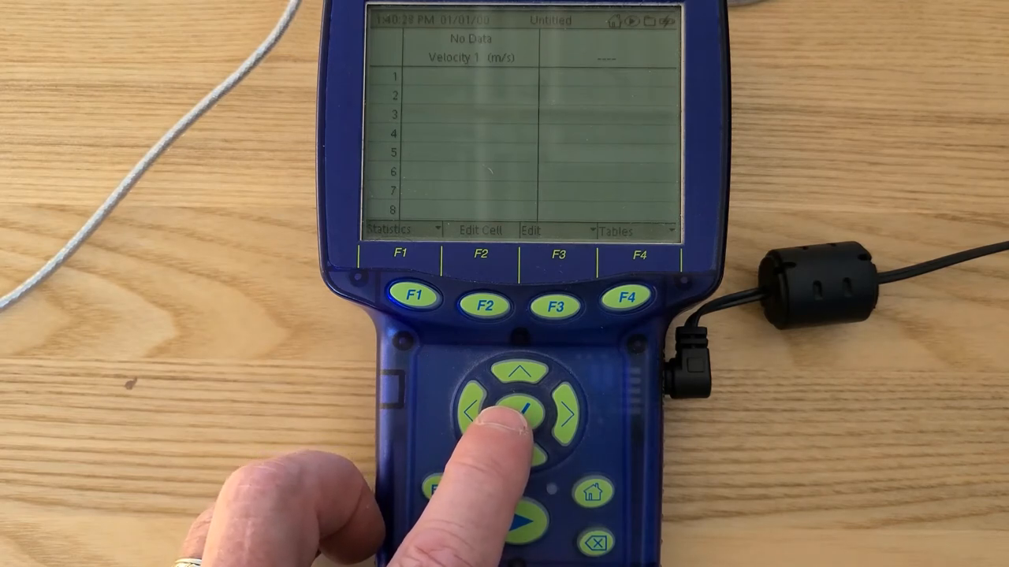
Step: Set the table column's measurement to Velocity 1
click(518, 405)
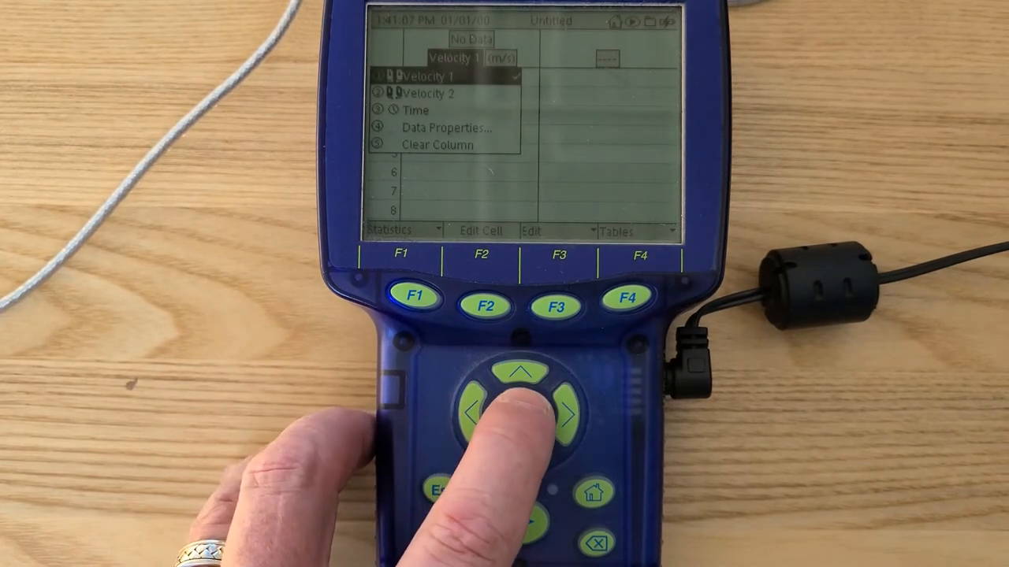
click(520, 413)
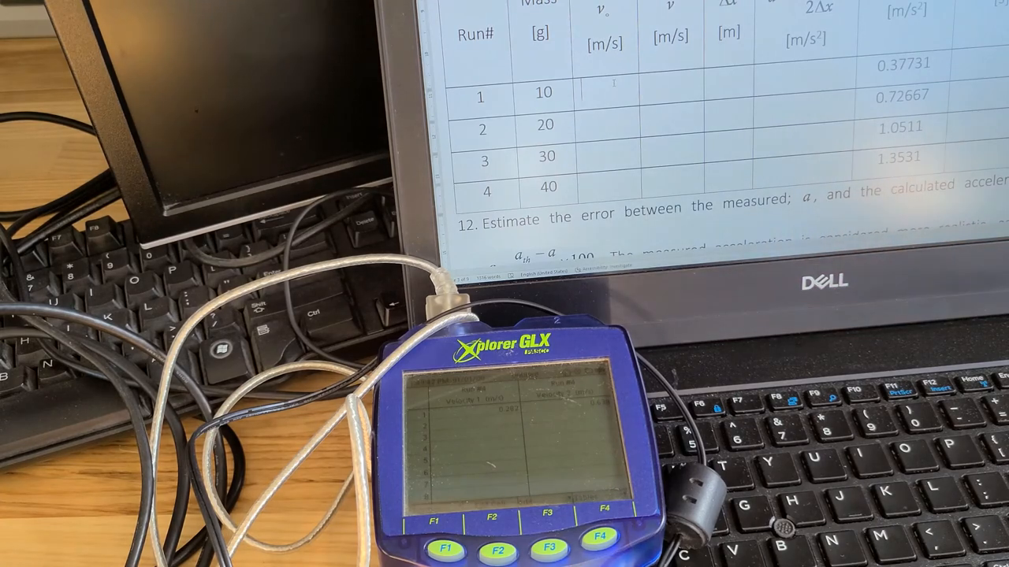
Step: Enter Run 1 values in Word: v₀ 0.282, v 0.638, Δx 0.5
text(0.282)
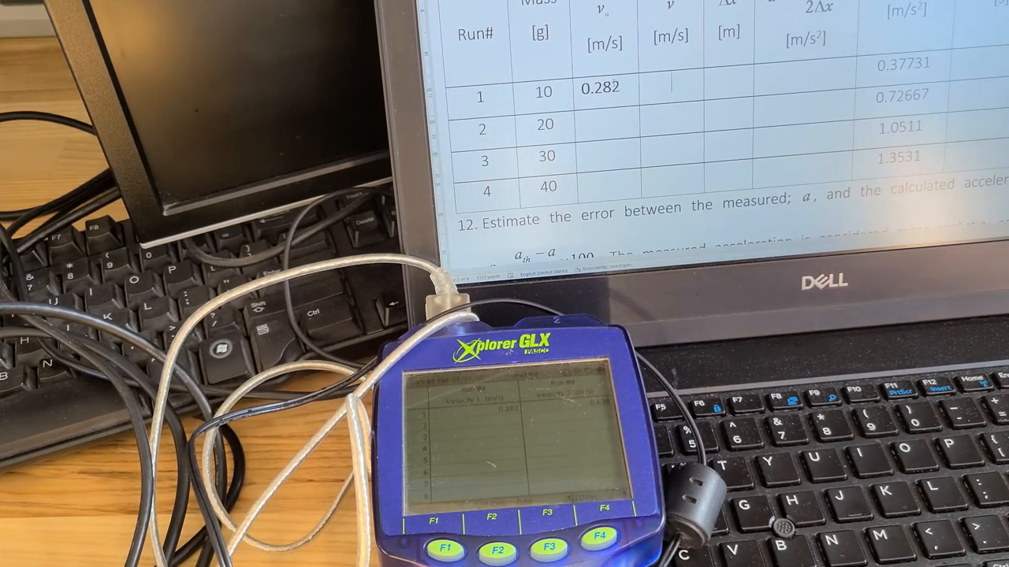
text(0.)
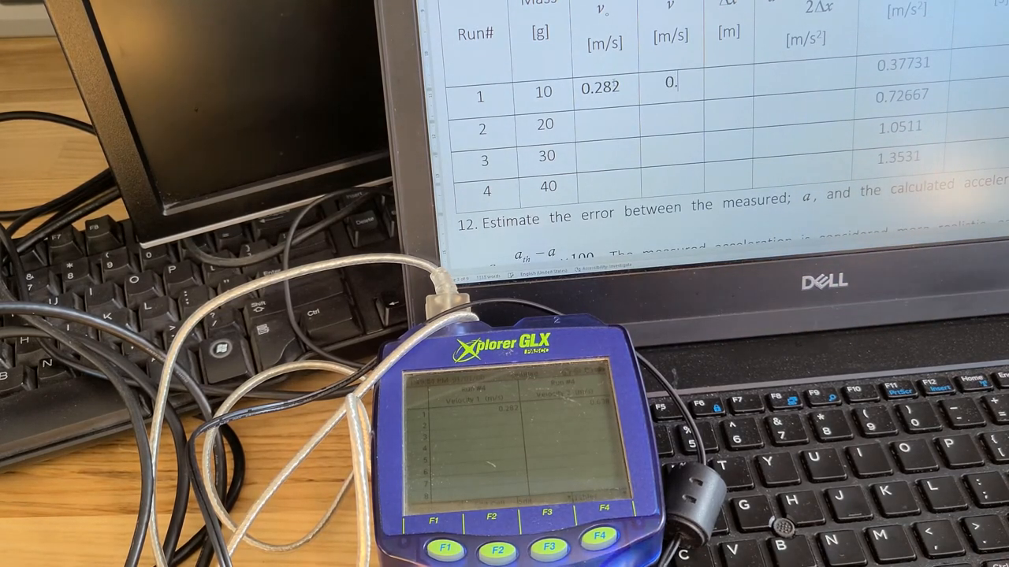
text(0.638)
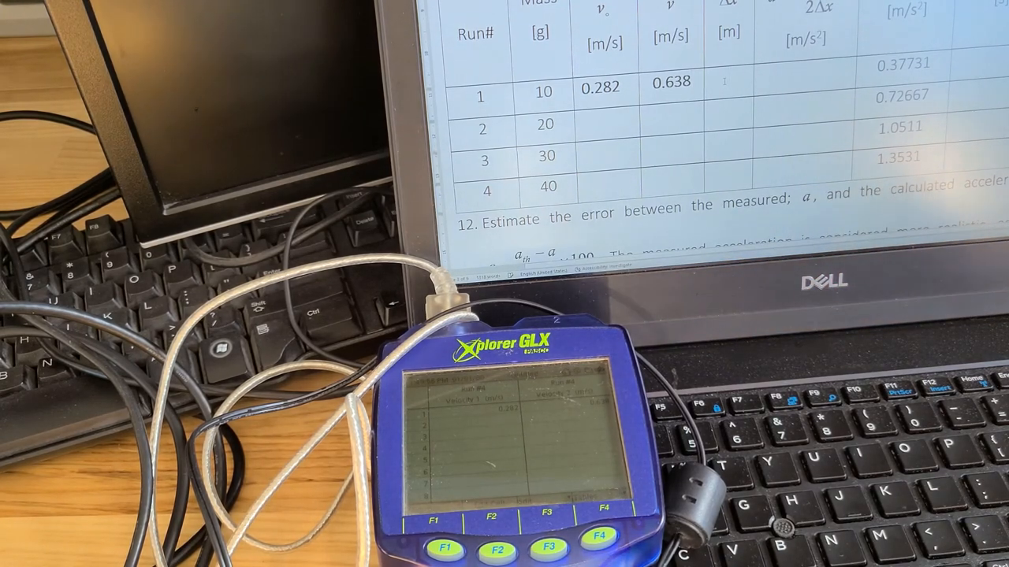
text(0.5)
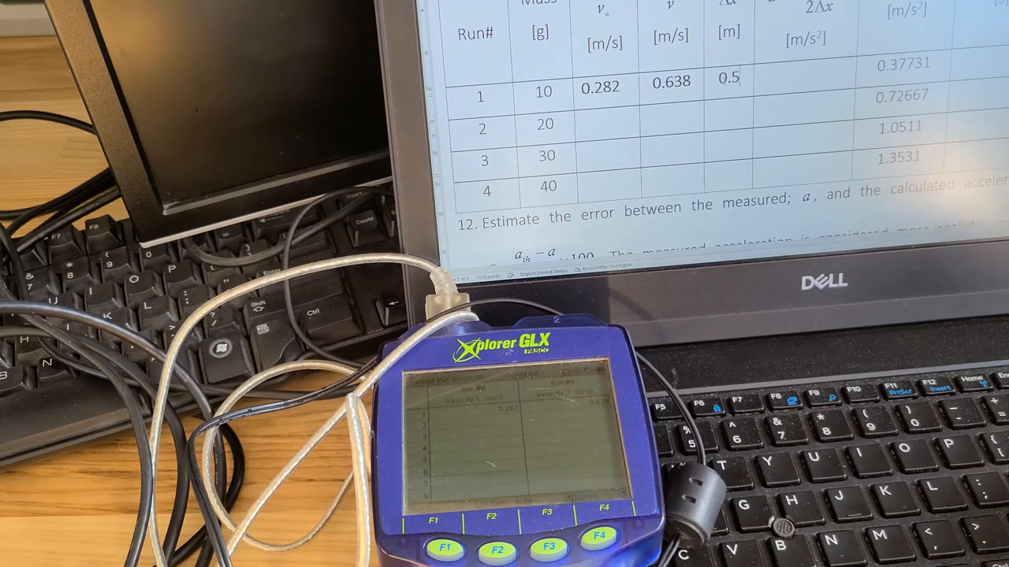